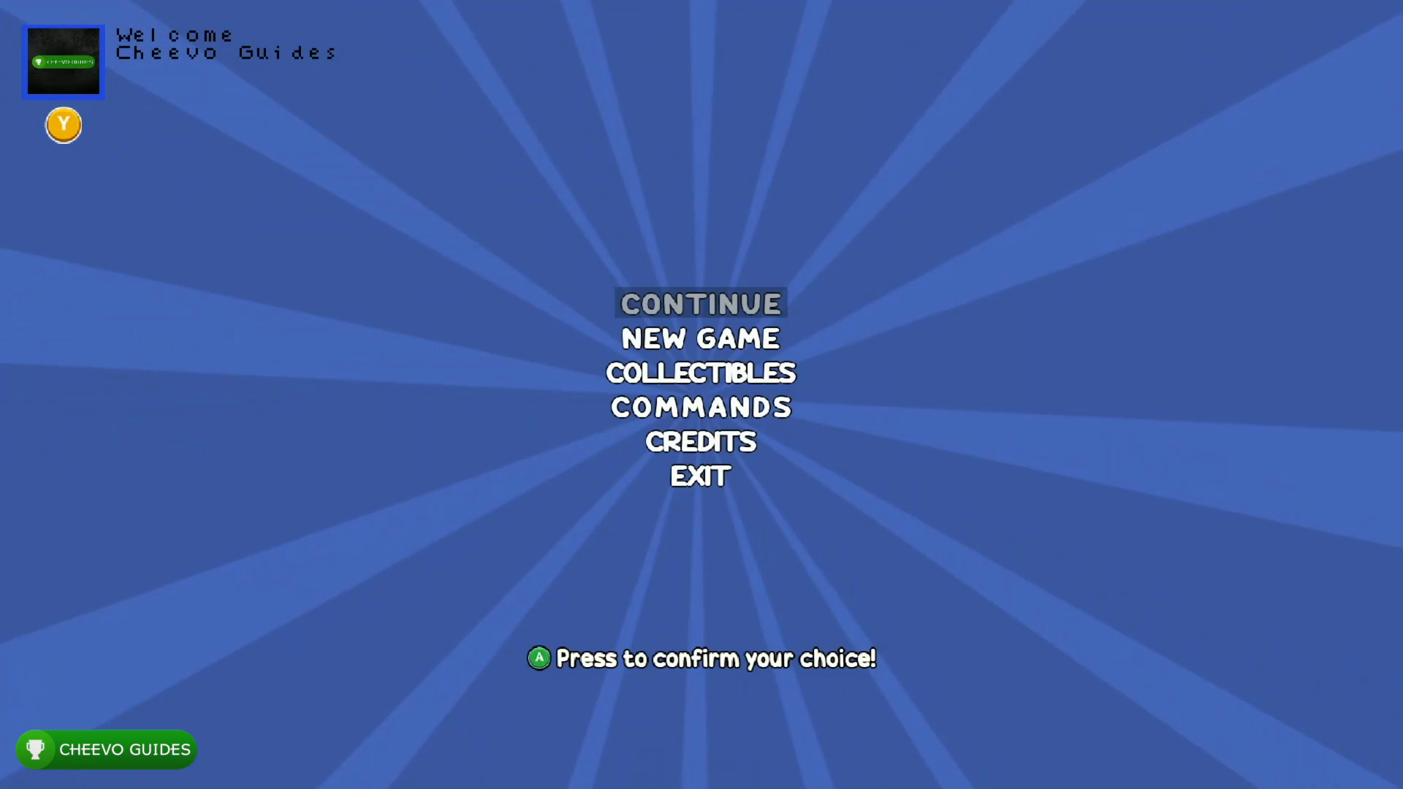
- Bring up the Gabriels Worlds game activity overlay showing 10/15 achievements and 1000/2000G
key(Xbox)
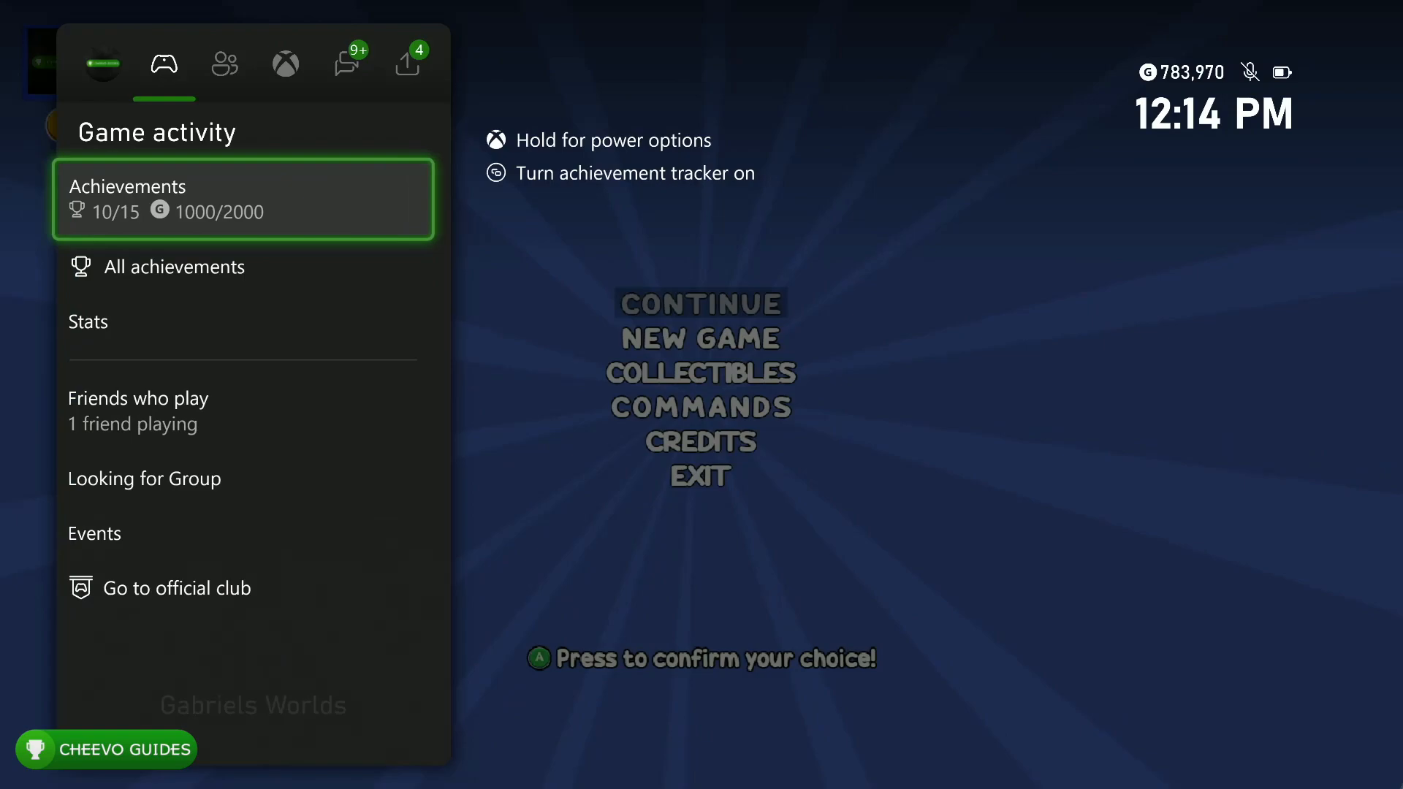
- Open the achievements list and scroll to the five locked 200G achievements ending with Lemon?
click(243, 198)
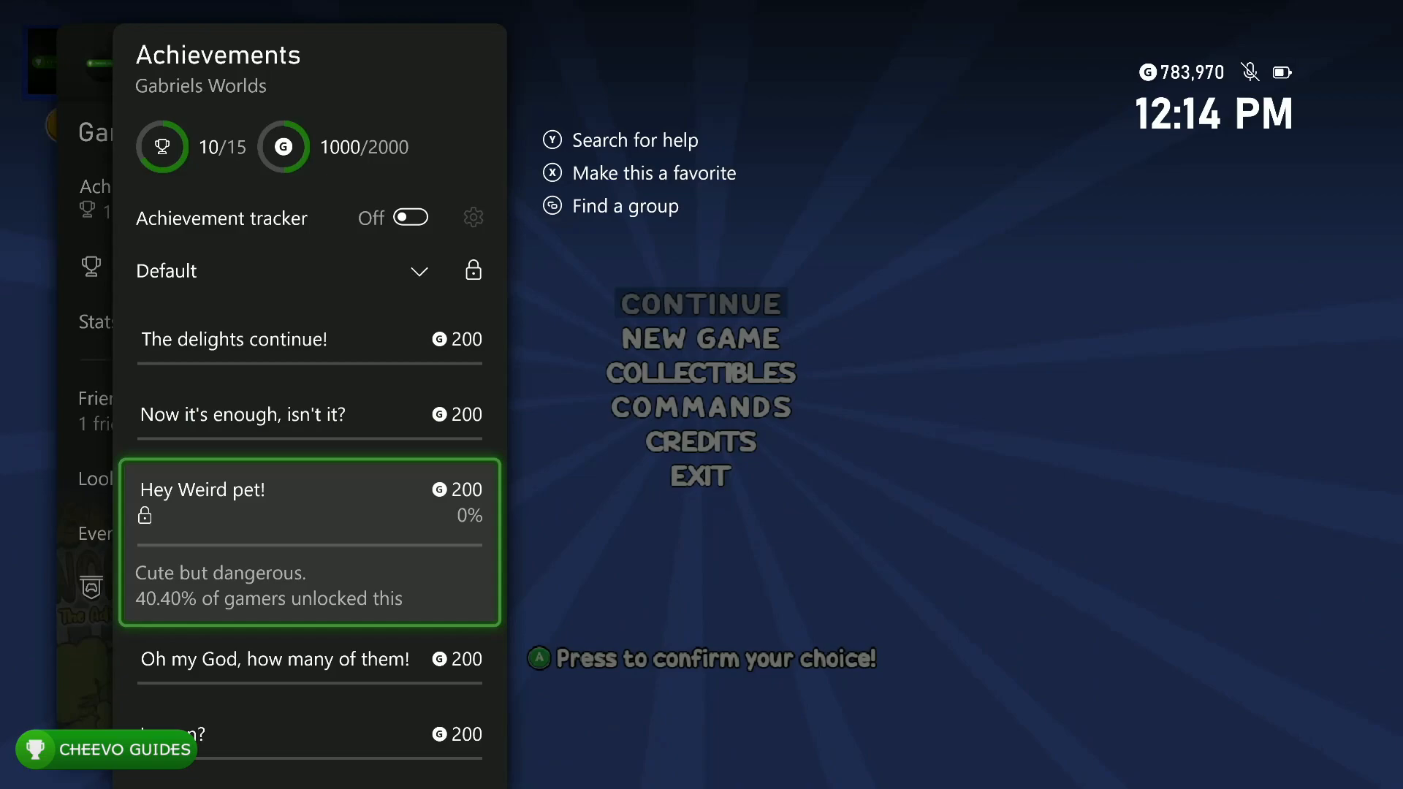
scroll(down, 3)
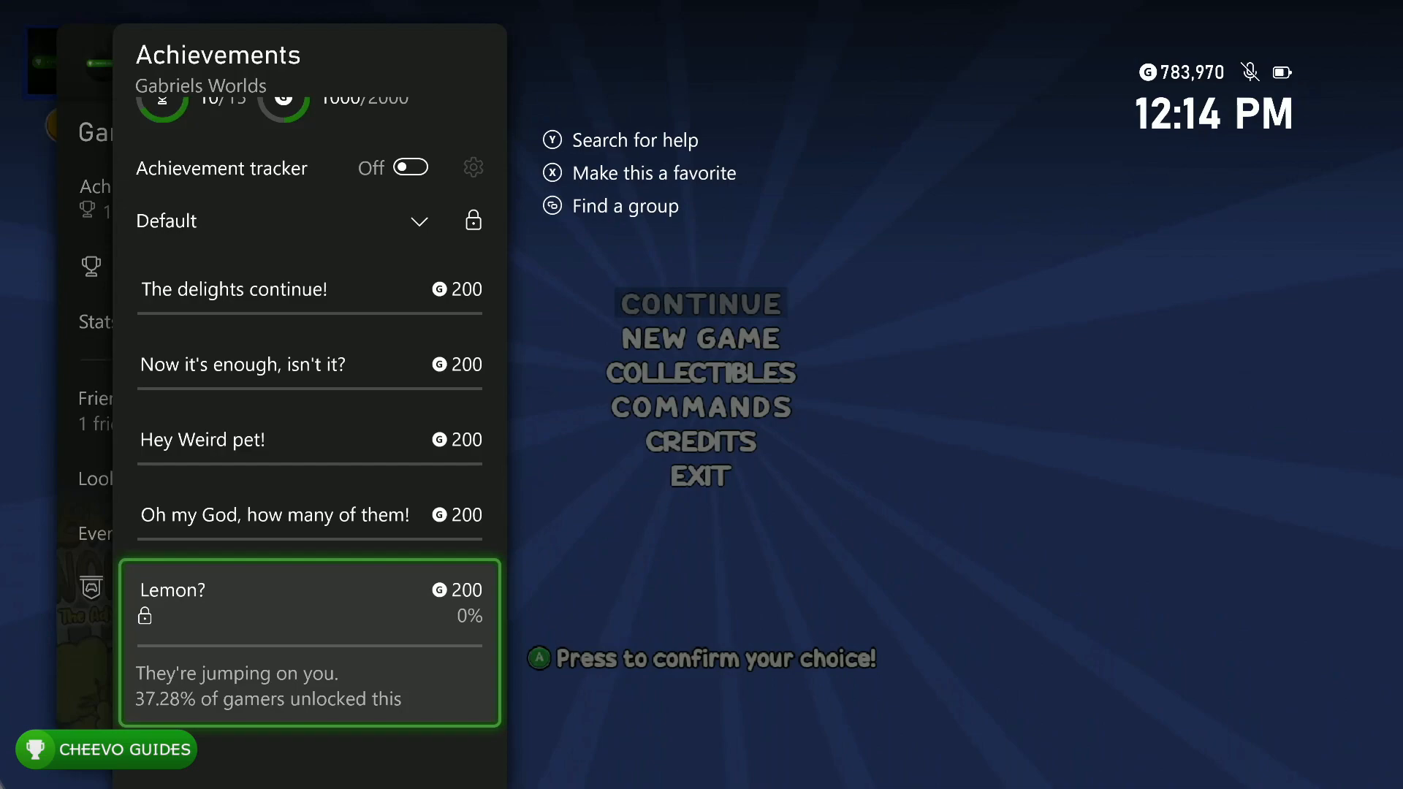